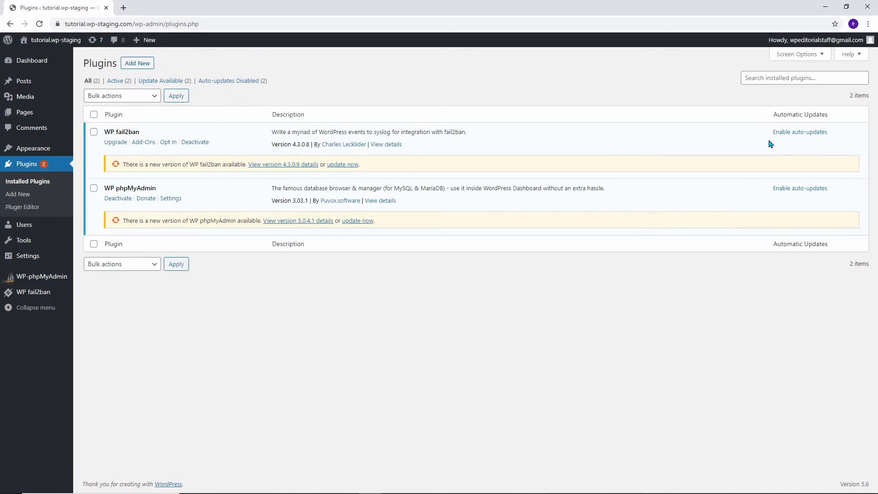
mouse_move(804, 169)
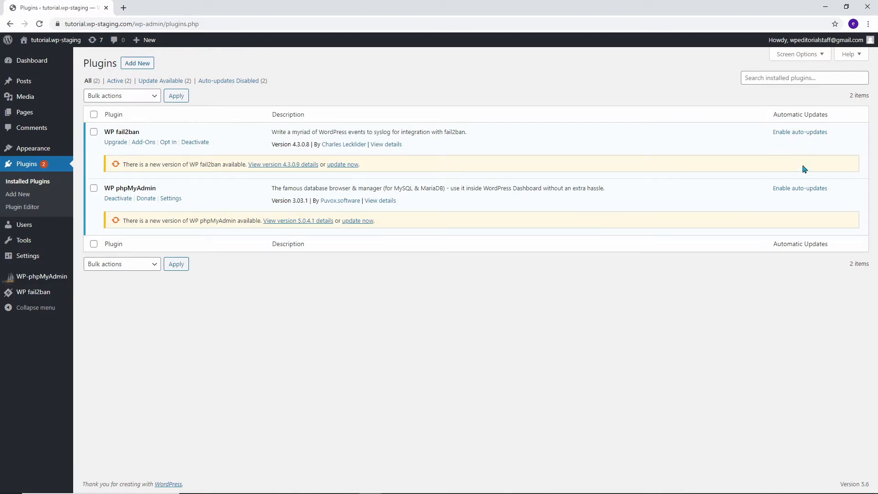
mouse_move(832, 196)
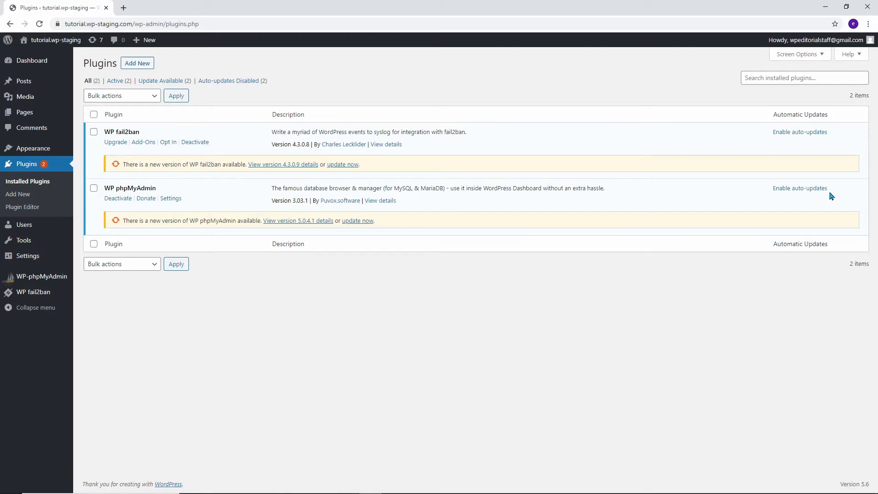
Step: Go to the Dashboard Updates page showing the five outdated default themes
left_click(16, 90)
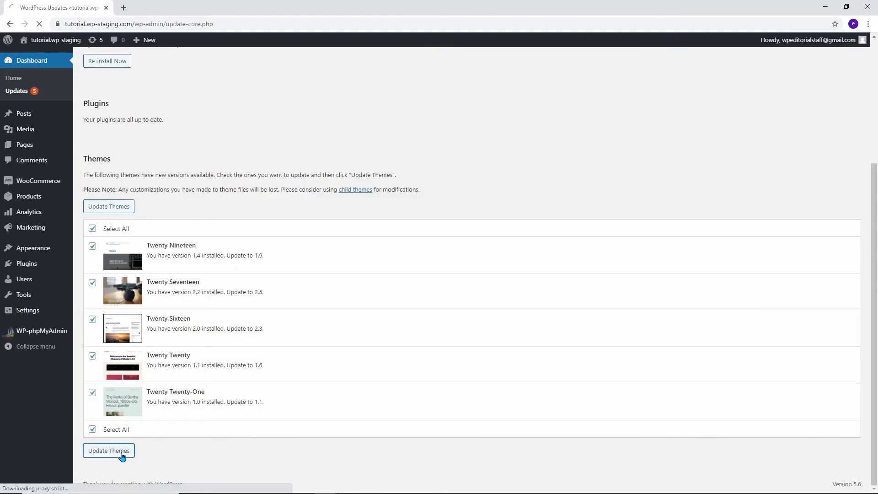
Step: Launch the theme update, then go to the WP Staging sites overview with the automatic-updates site
left_click(108, 450)
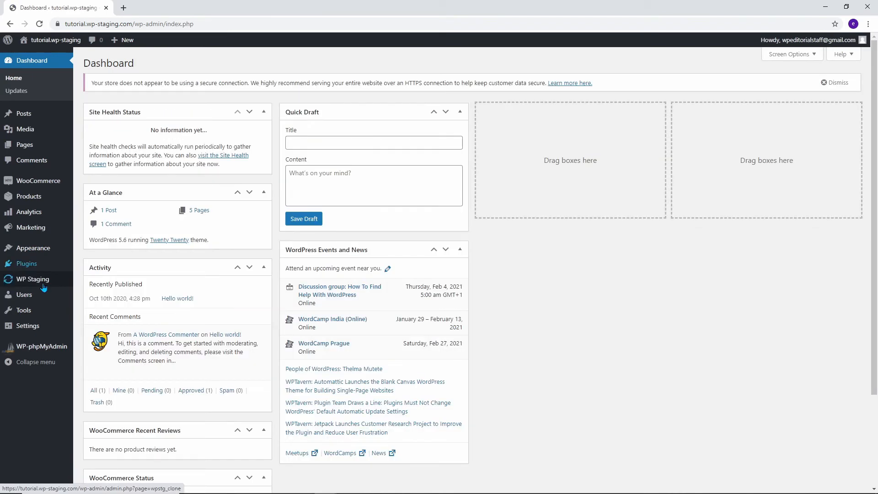
left_click(31, 280)
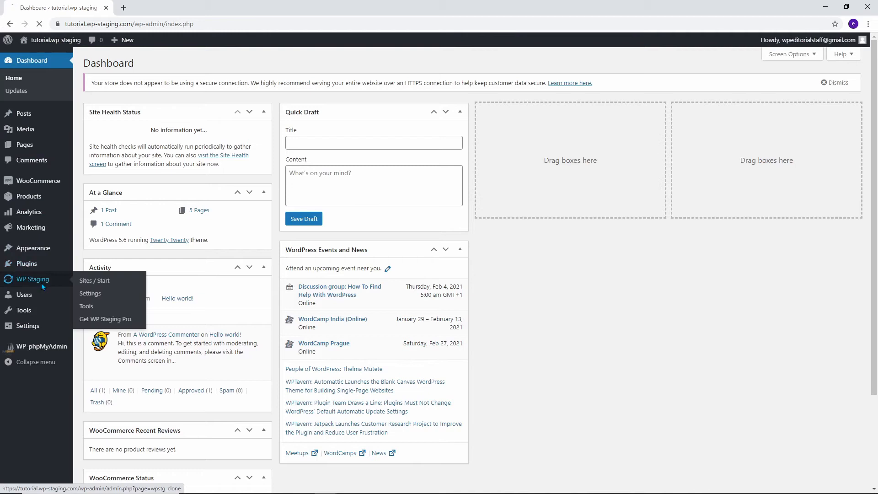
left_click(95, 280)
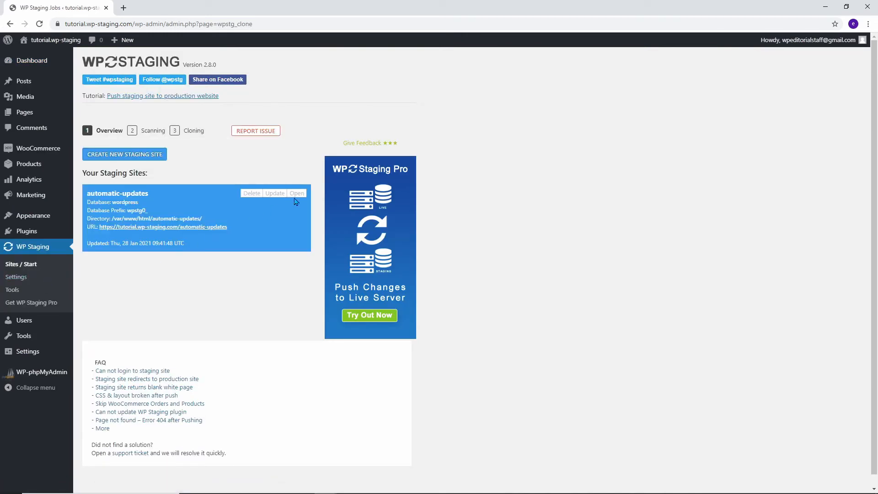
Step: Search Add Plugins for 'WP STAGING' to list the WP STAGING duplicator plugin
left_click(296, 193)
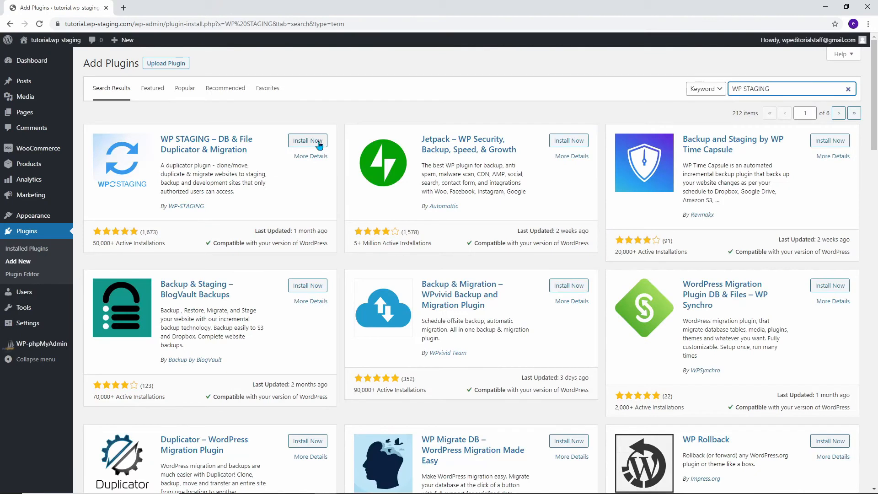
mouse_move(206, 144)
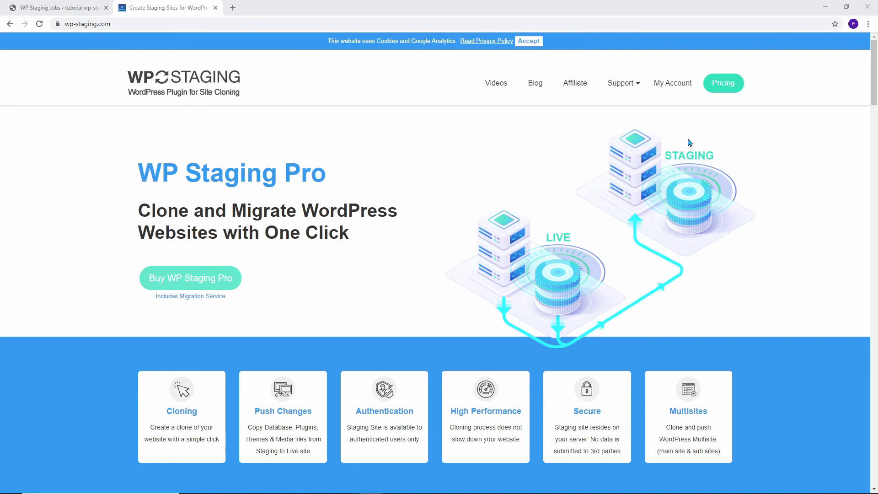
Step: Go to the WP Staging Pro checkout and look through its form
left_click(191, 278)
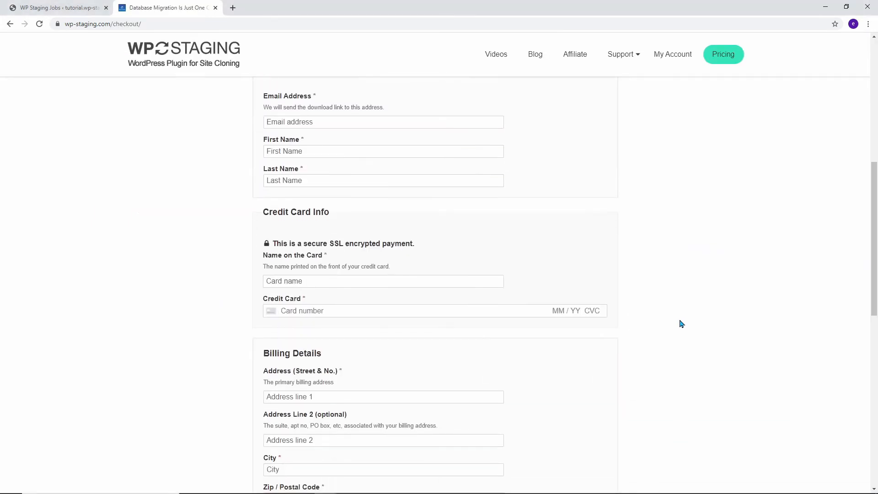
scroll("down", 3)
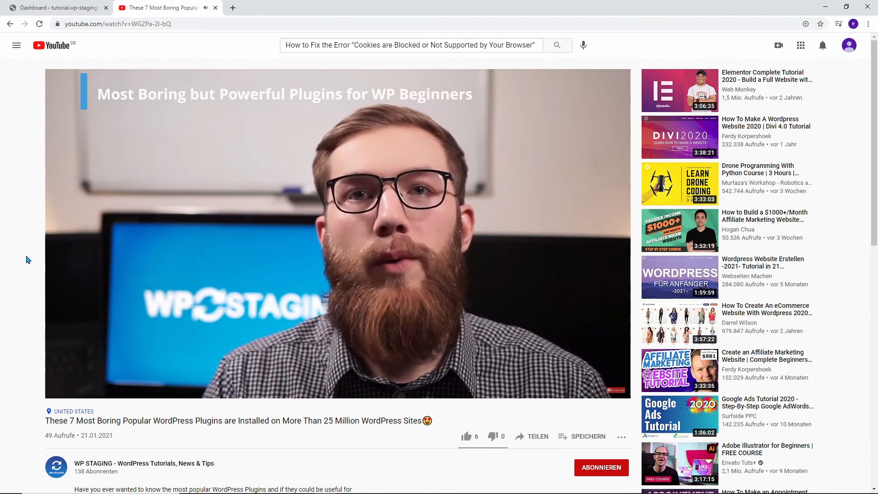
Step: Return to the WordPress admin tab with Add Plugins results for Disable All WordPress Updates
left_click(56, 7)
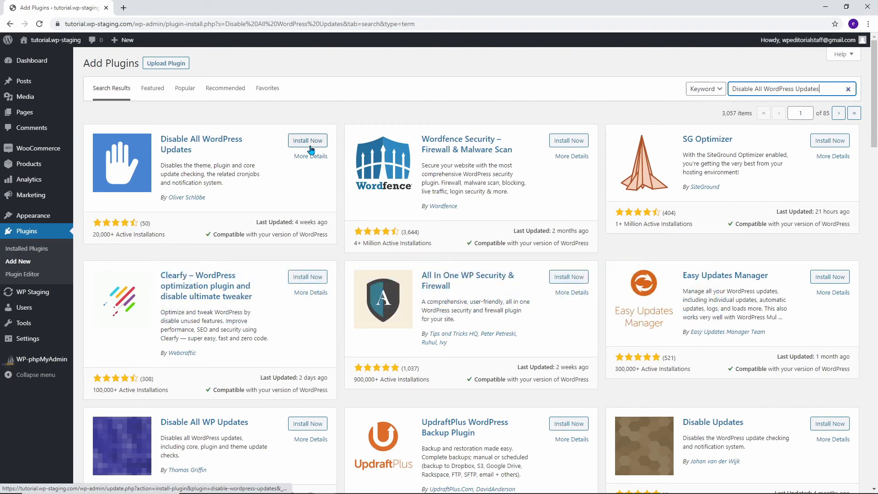
Step: Install and activate the Disable All WordPress Updates plugin
left_click(308, 140)
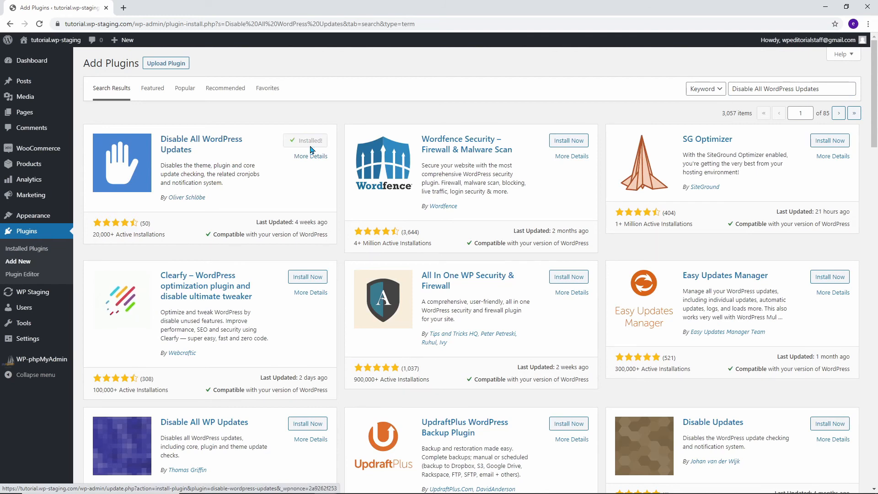
left_click(311, 140)
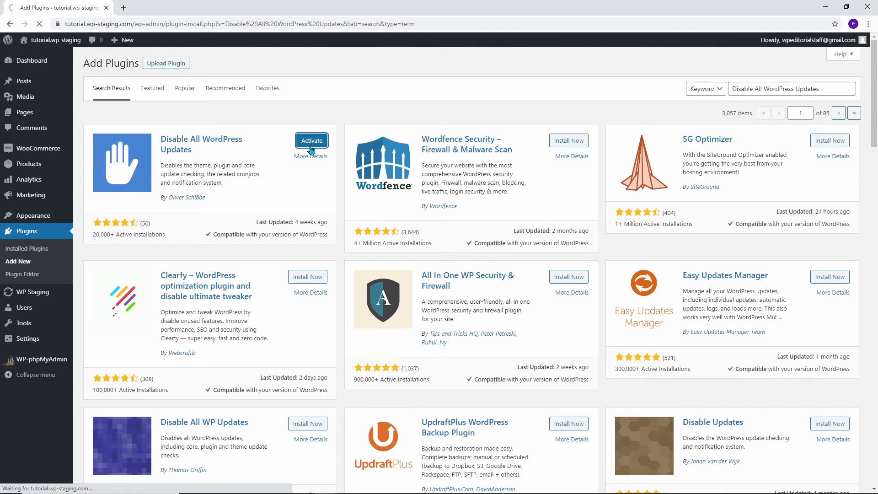
left_click(312, 141)
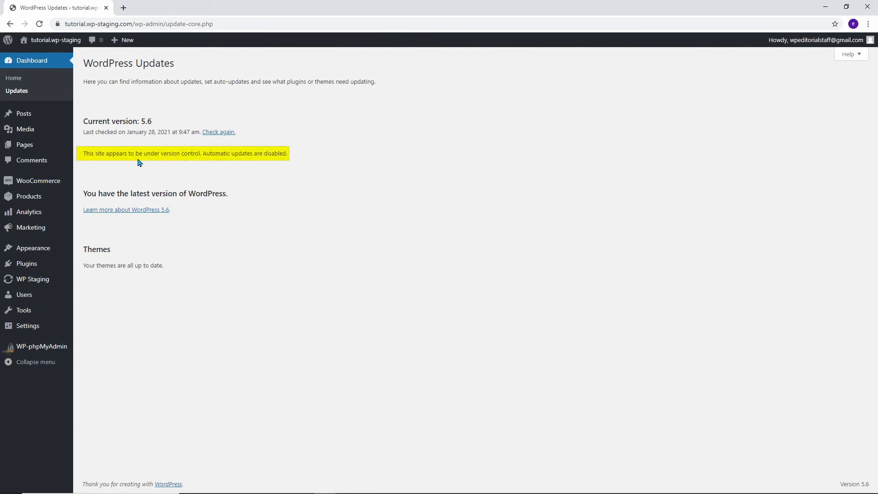
mouse_move(218, 163)
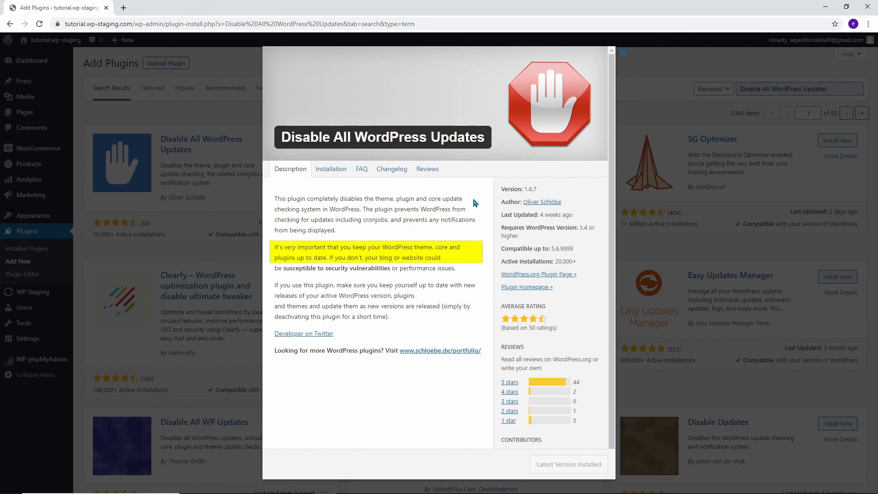
Step: Close the plugin details, check Dashboard Updates, then list installed plugins WP fail2ban and WP phpMyAdmin
left_click(17, 91)
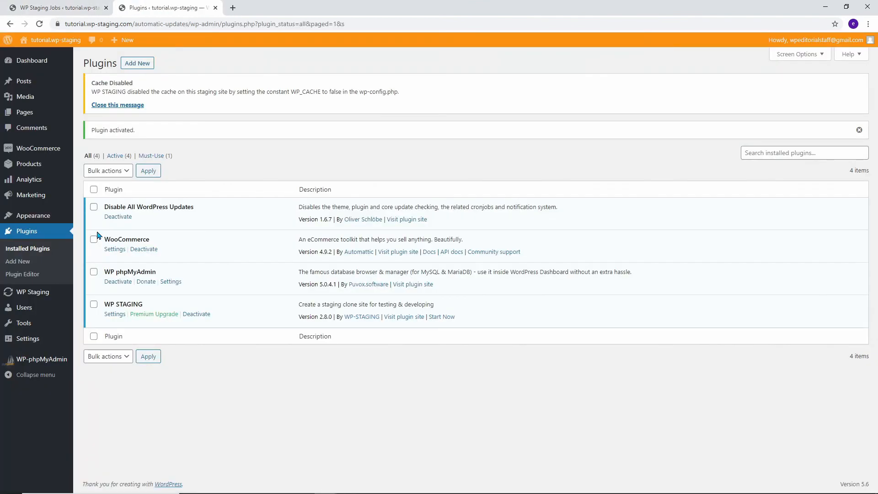
left_click(118, 217)
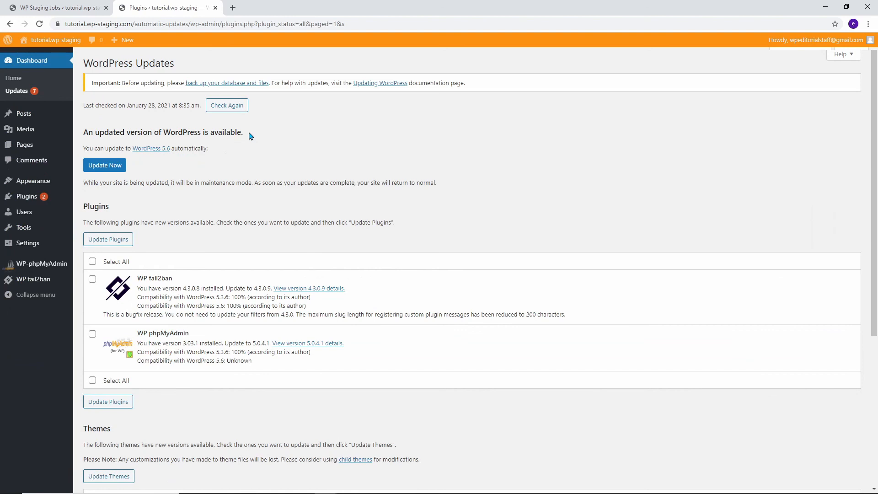
left_click(27, 196)
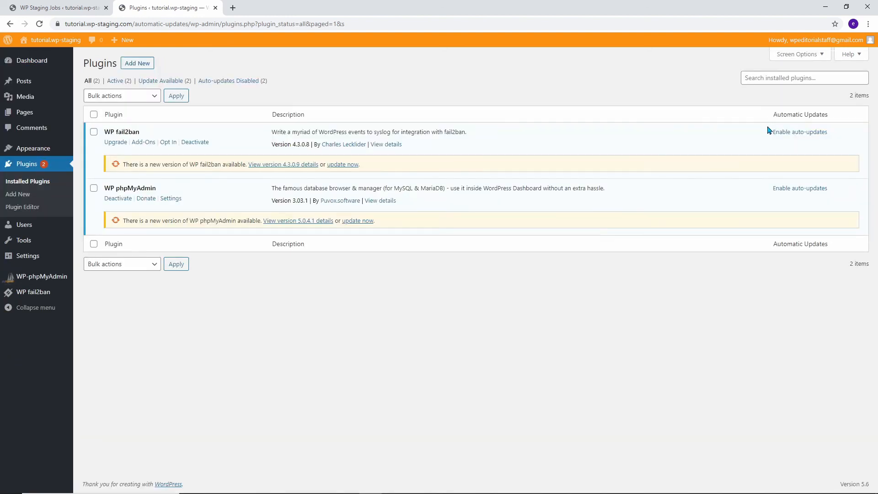